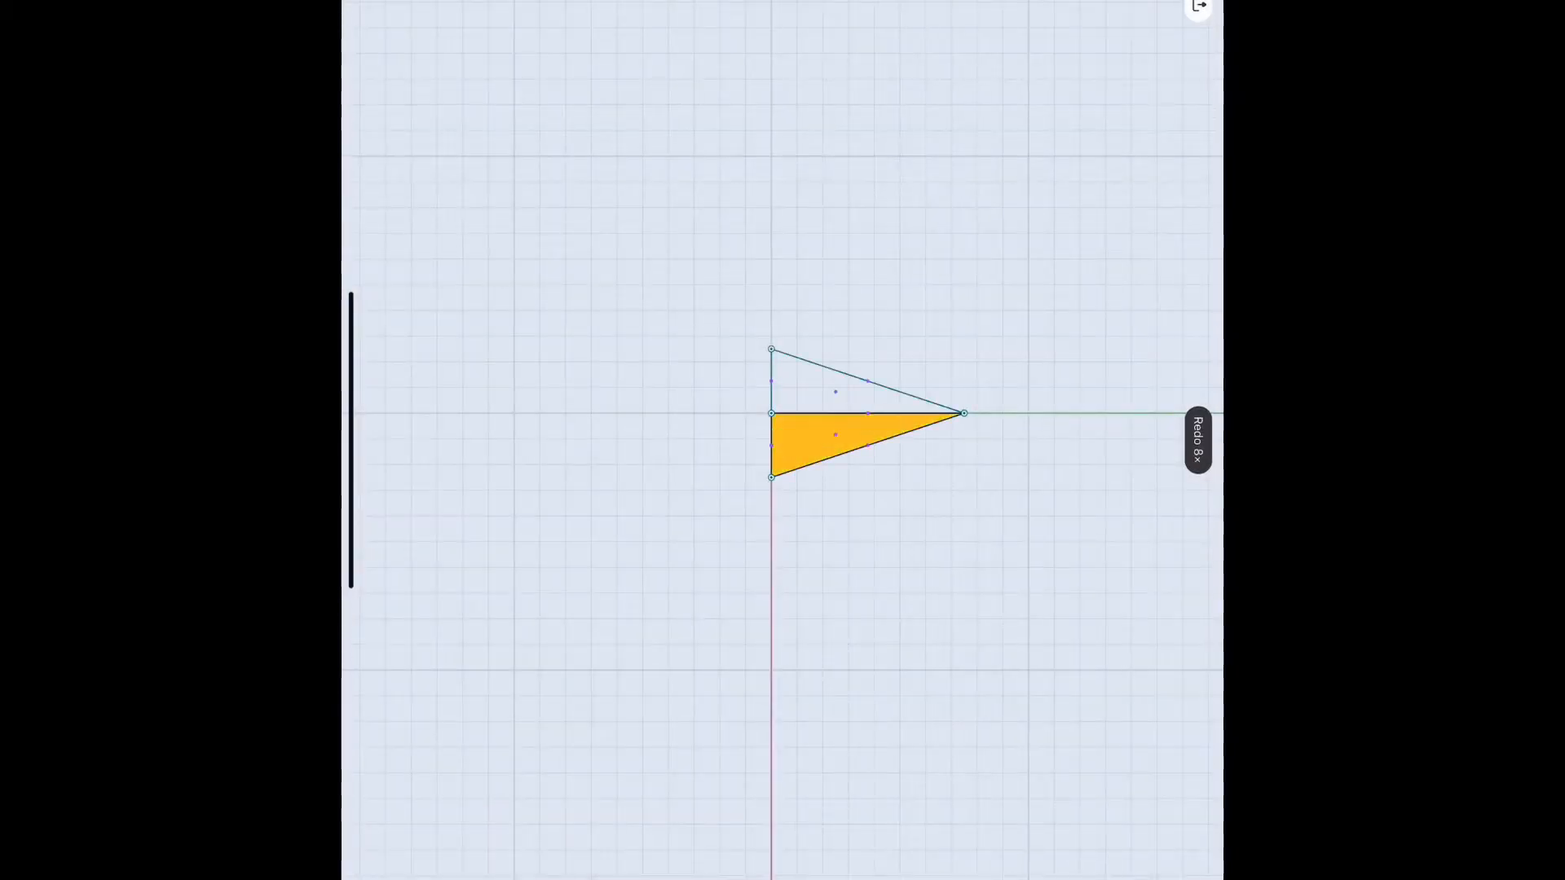
Add rotated triangle copies around the centre to form a five-pointed gold star
left_click(1195, 440)
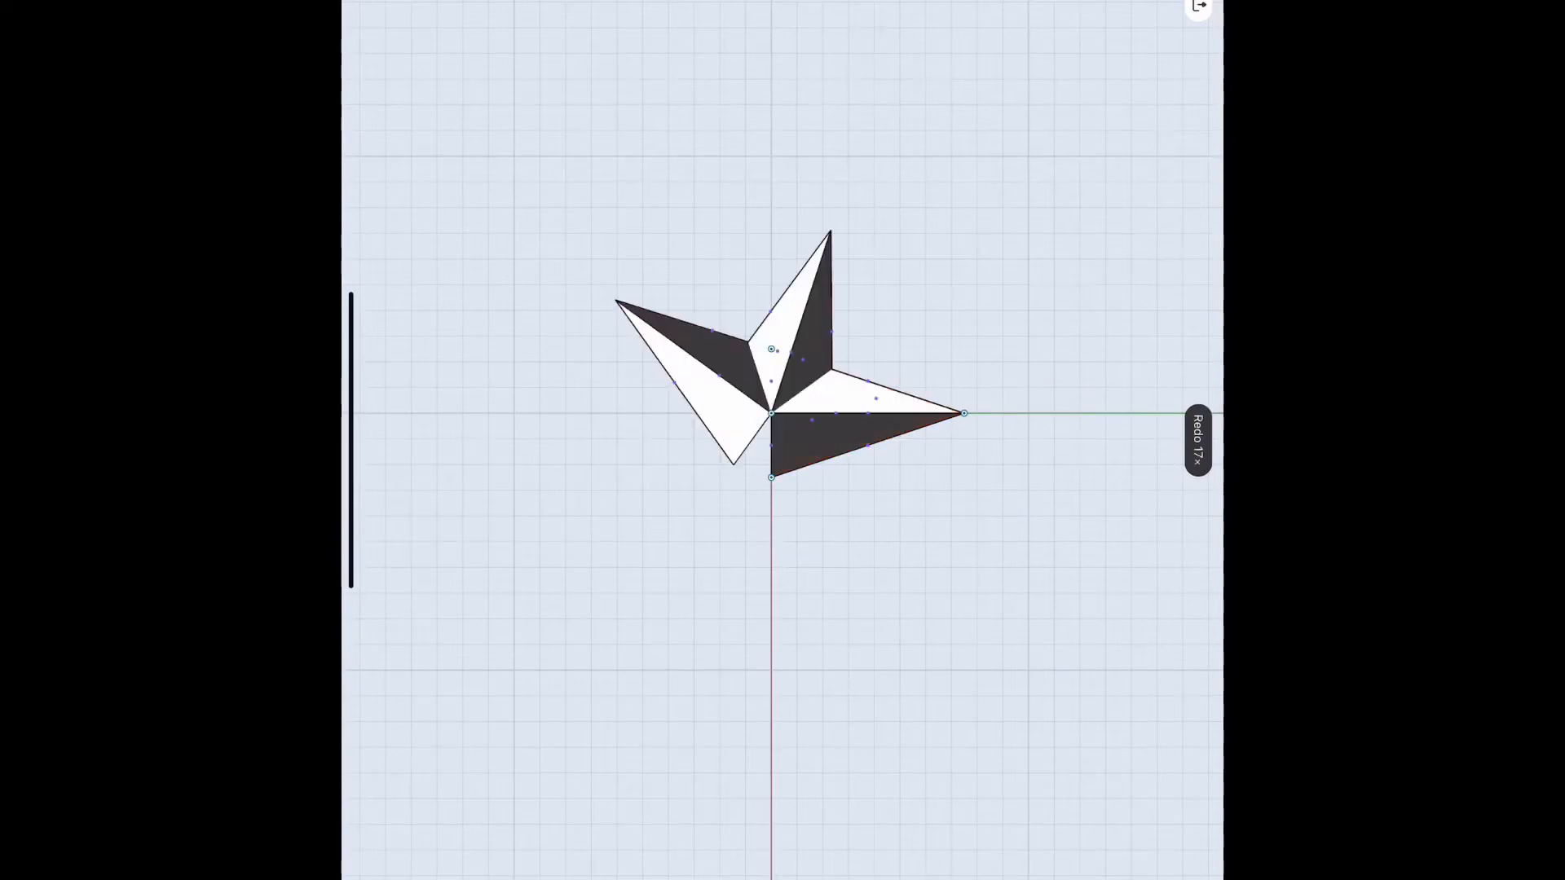
left_click(1197, 439)
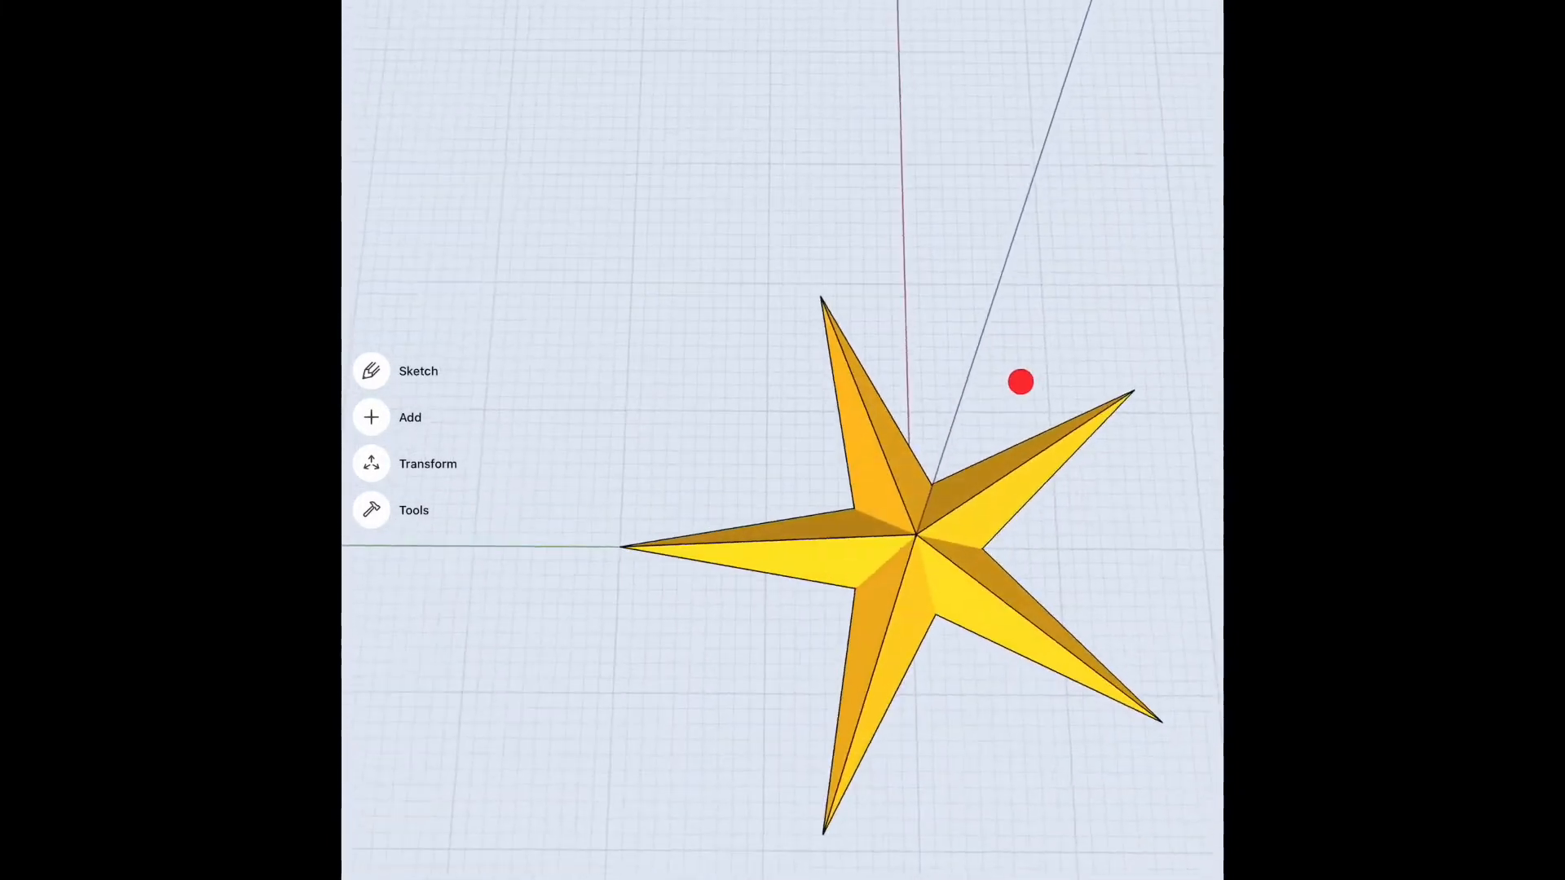
Start a grid sketch for a triangle divided by a vertical centre line
left_click(418, 370)
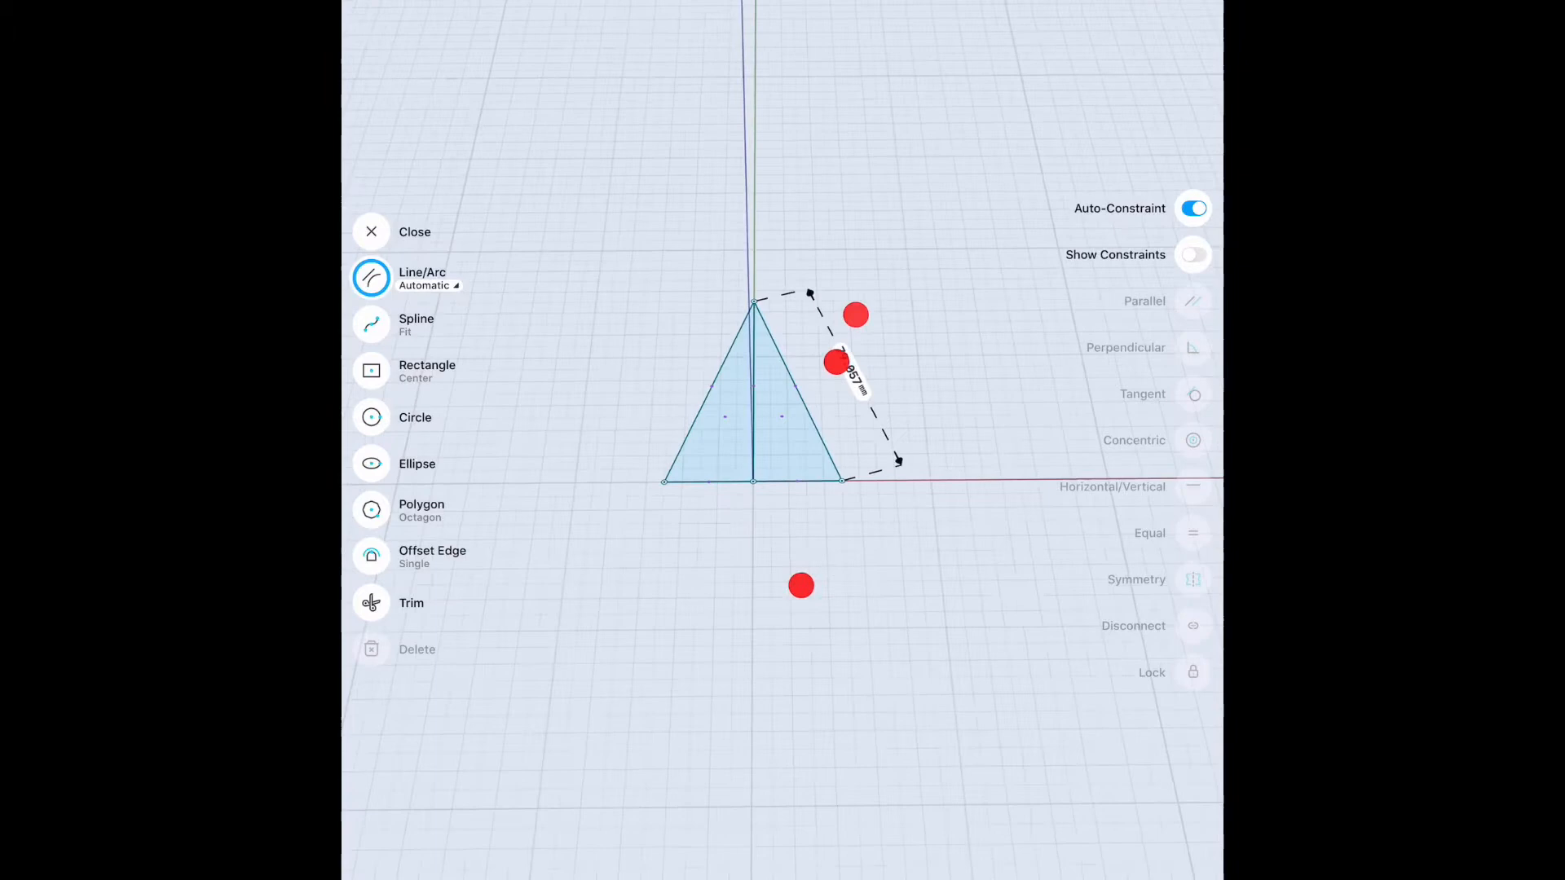
Extrude half the triangle 8 deep, then mirror it with Keep Originals on
left_click(370, 231)
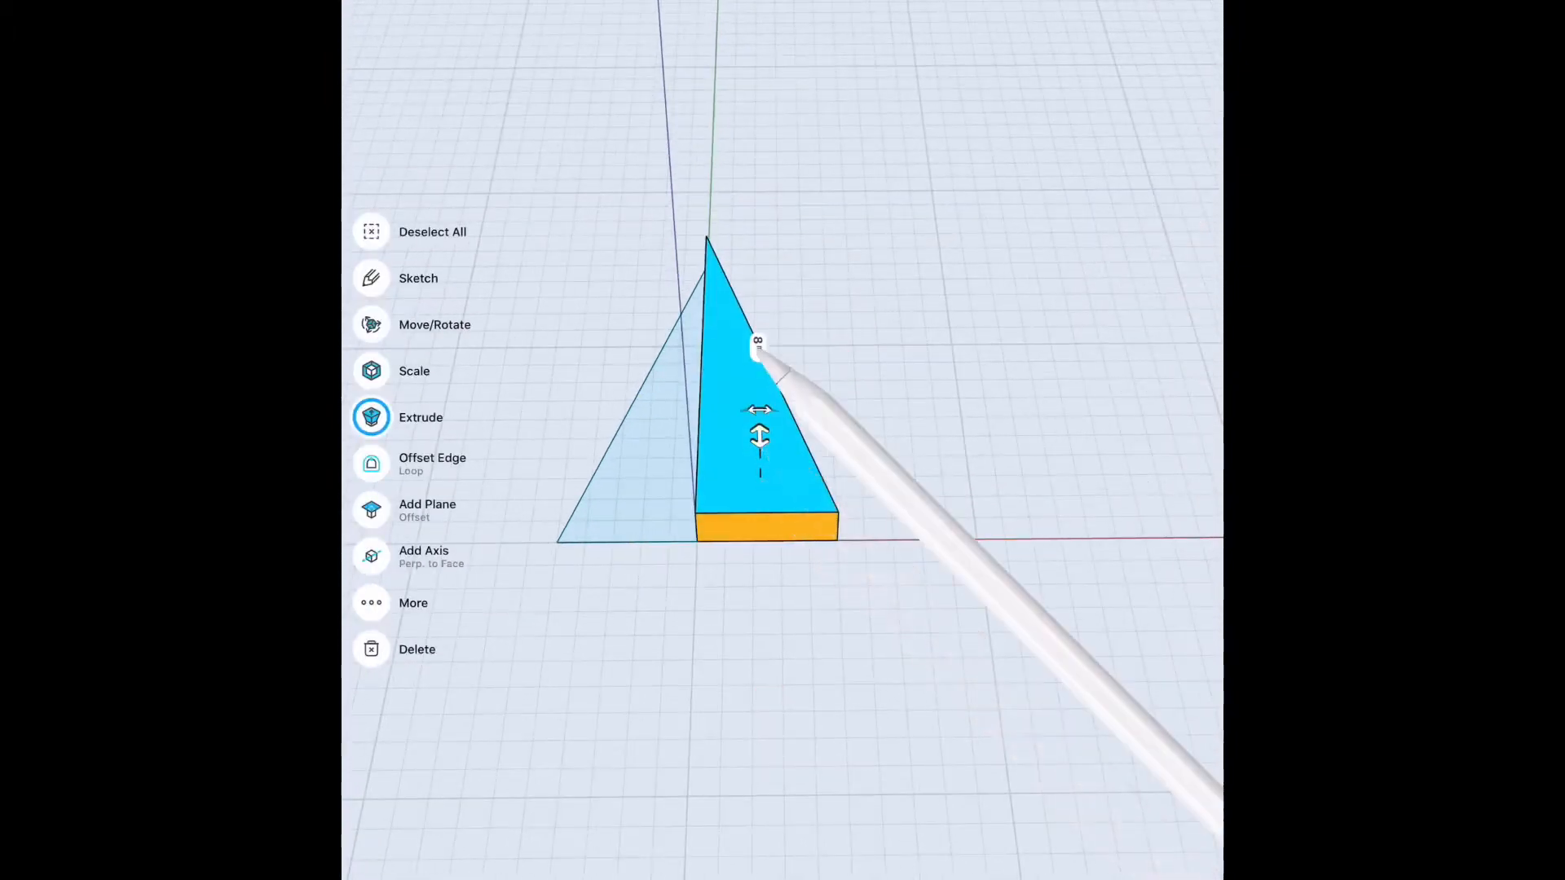
left_click(758, 344)
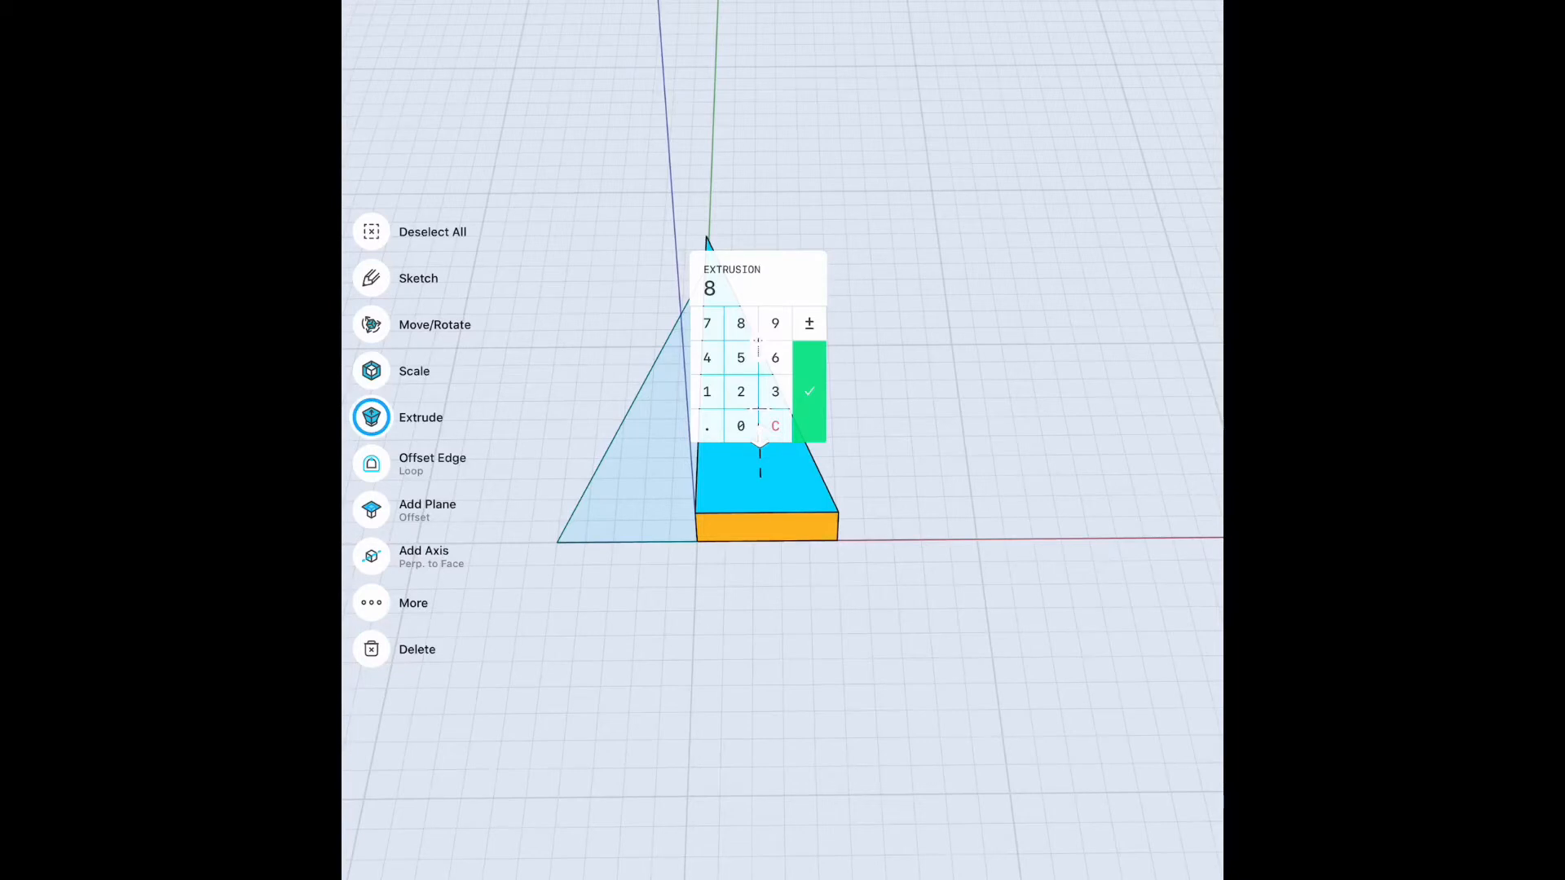
left_click(808, 390)
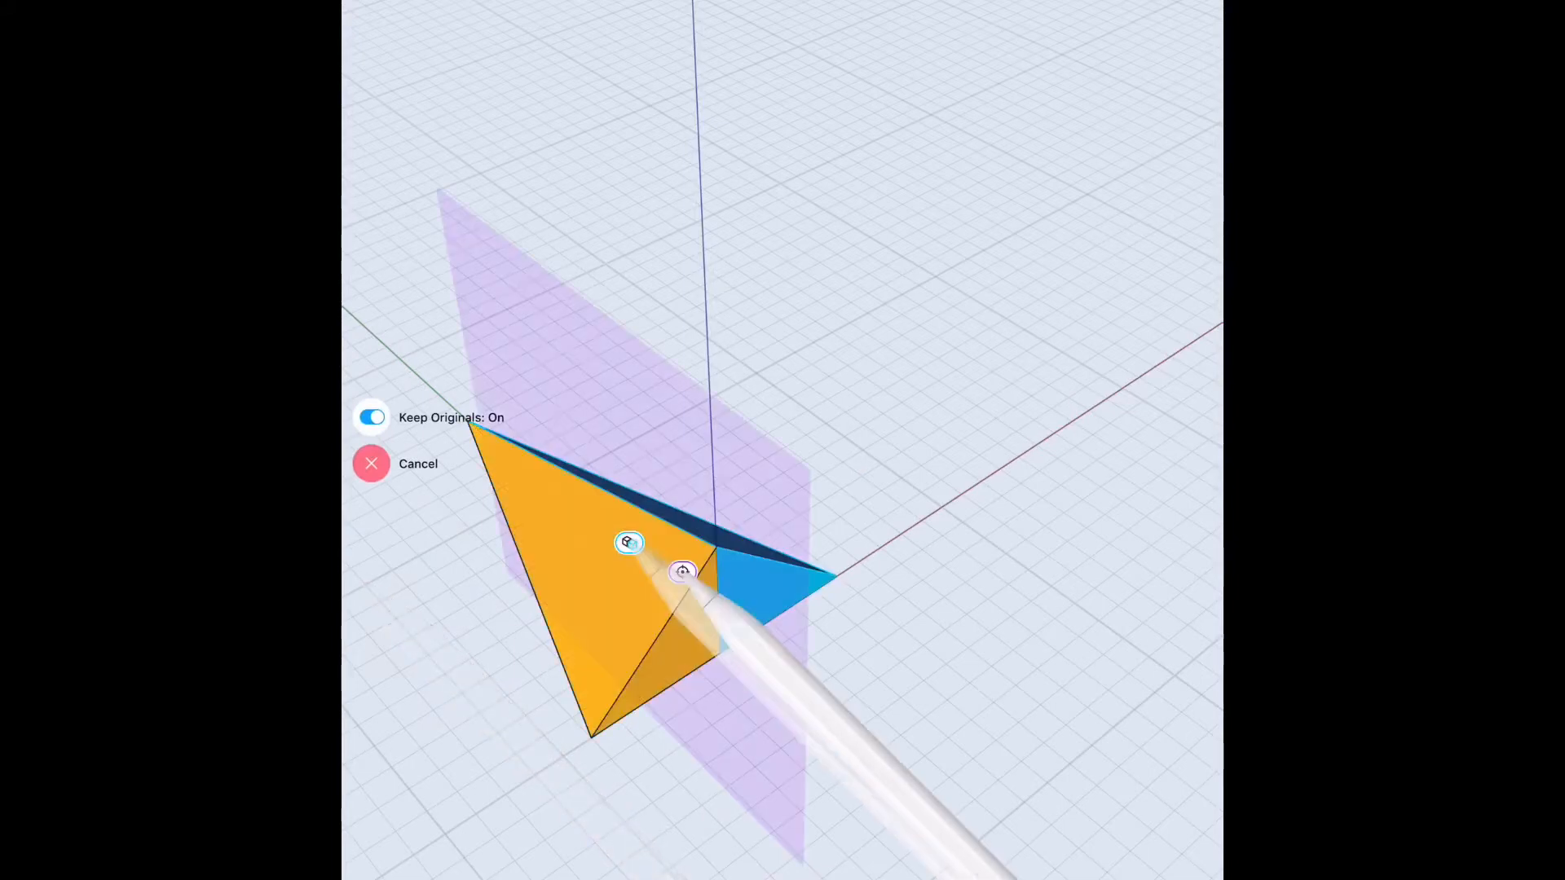
left_click(370, 417)
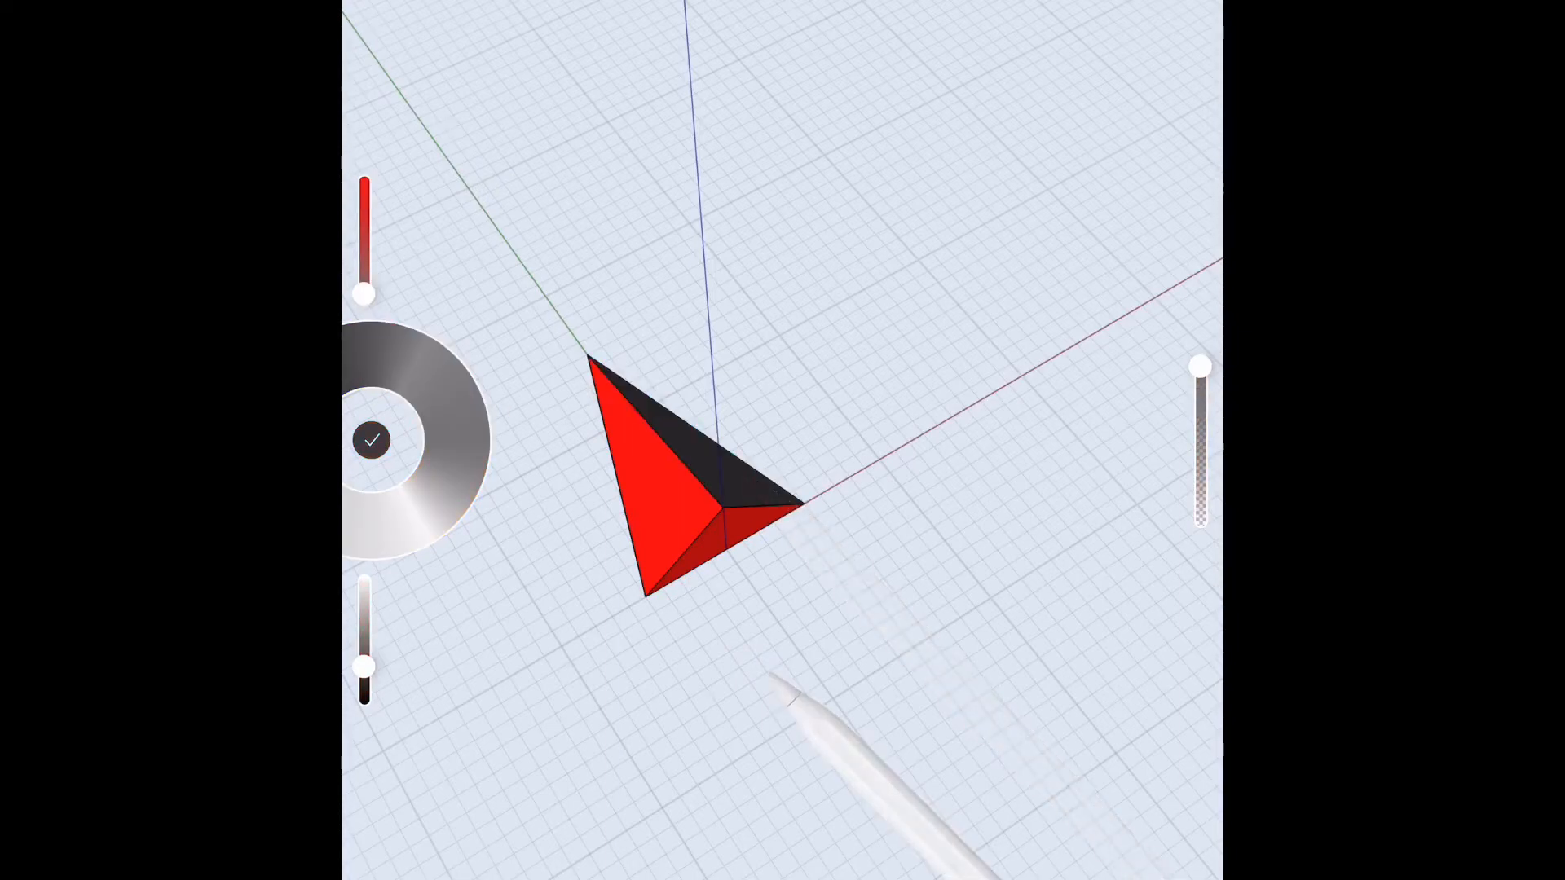
Apply red from the colour wheel to the faceted point
left_click(372, 441)
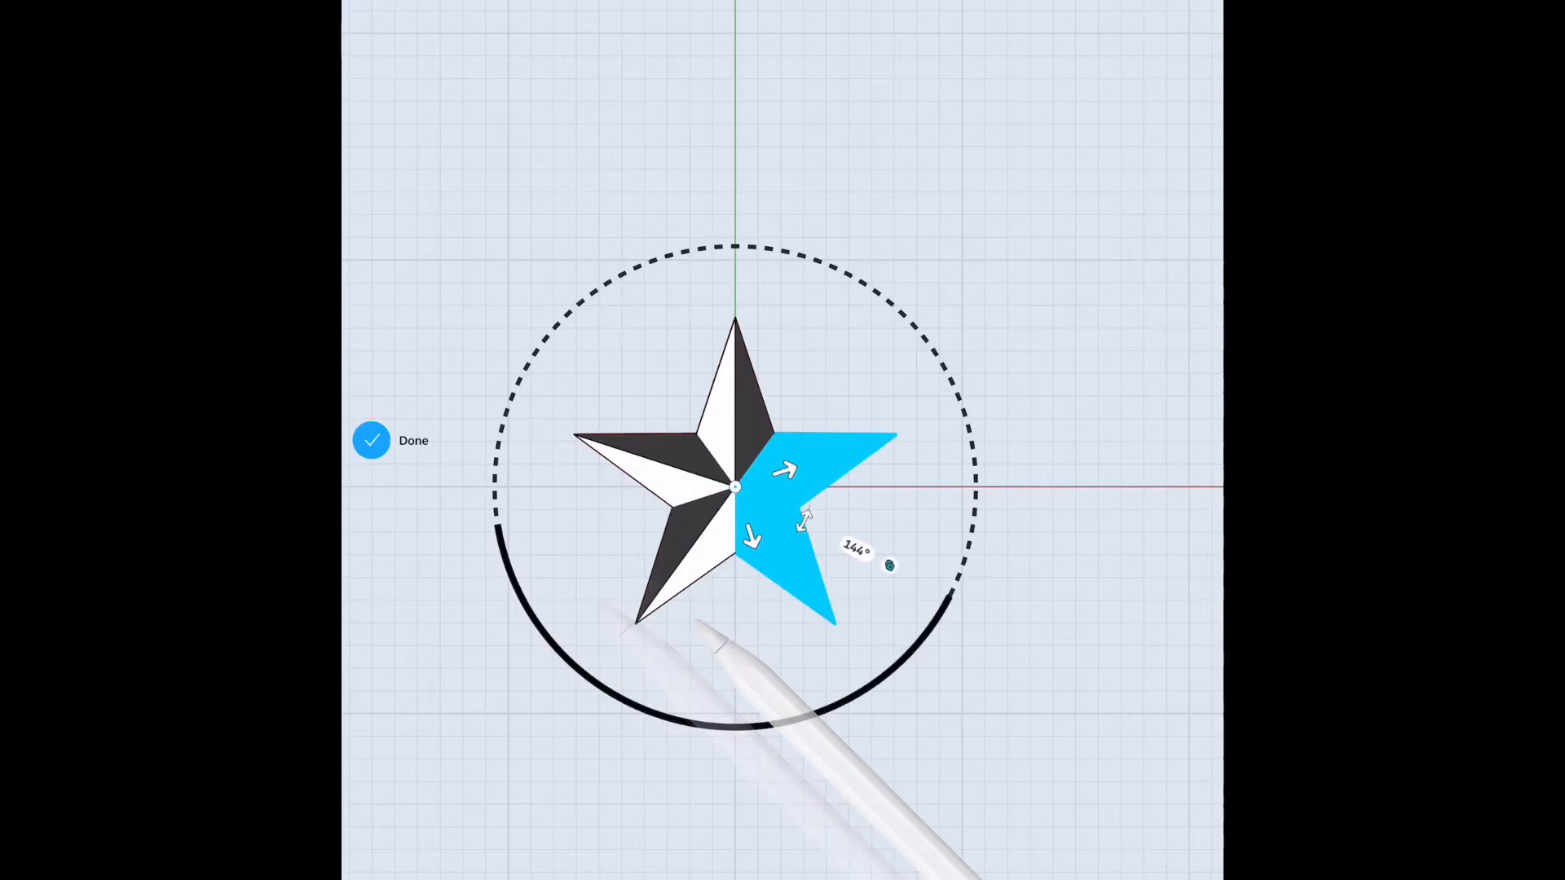
Copy the star point with a 144° rotation around the centre
left_click(370, 440)
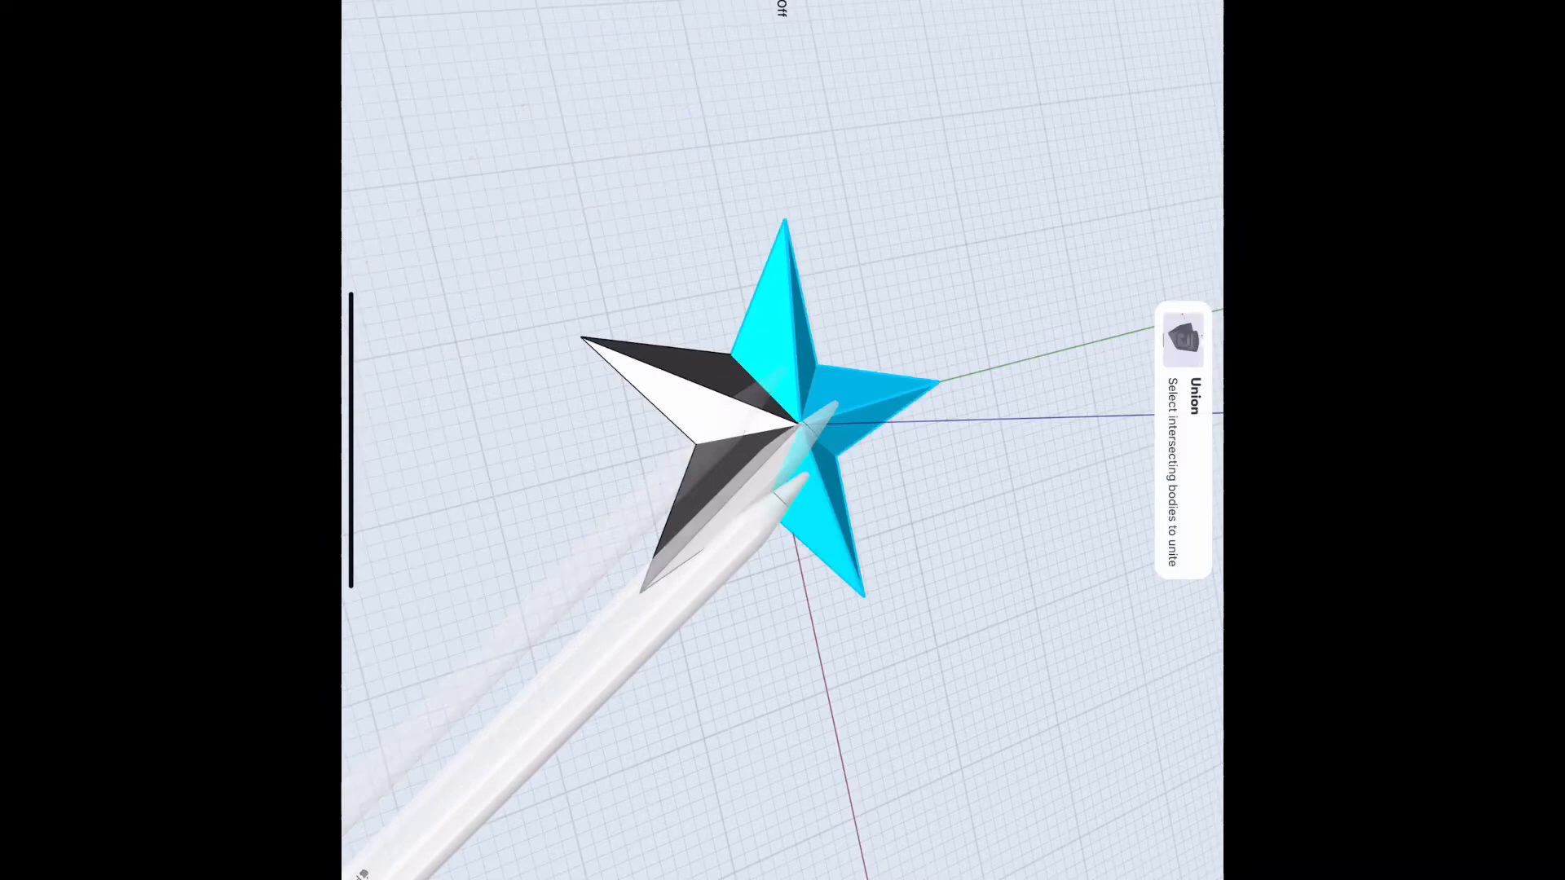
Unite the intersecting star point bodies into a single solid
left_click(1183, 340)
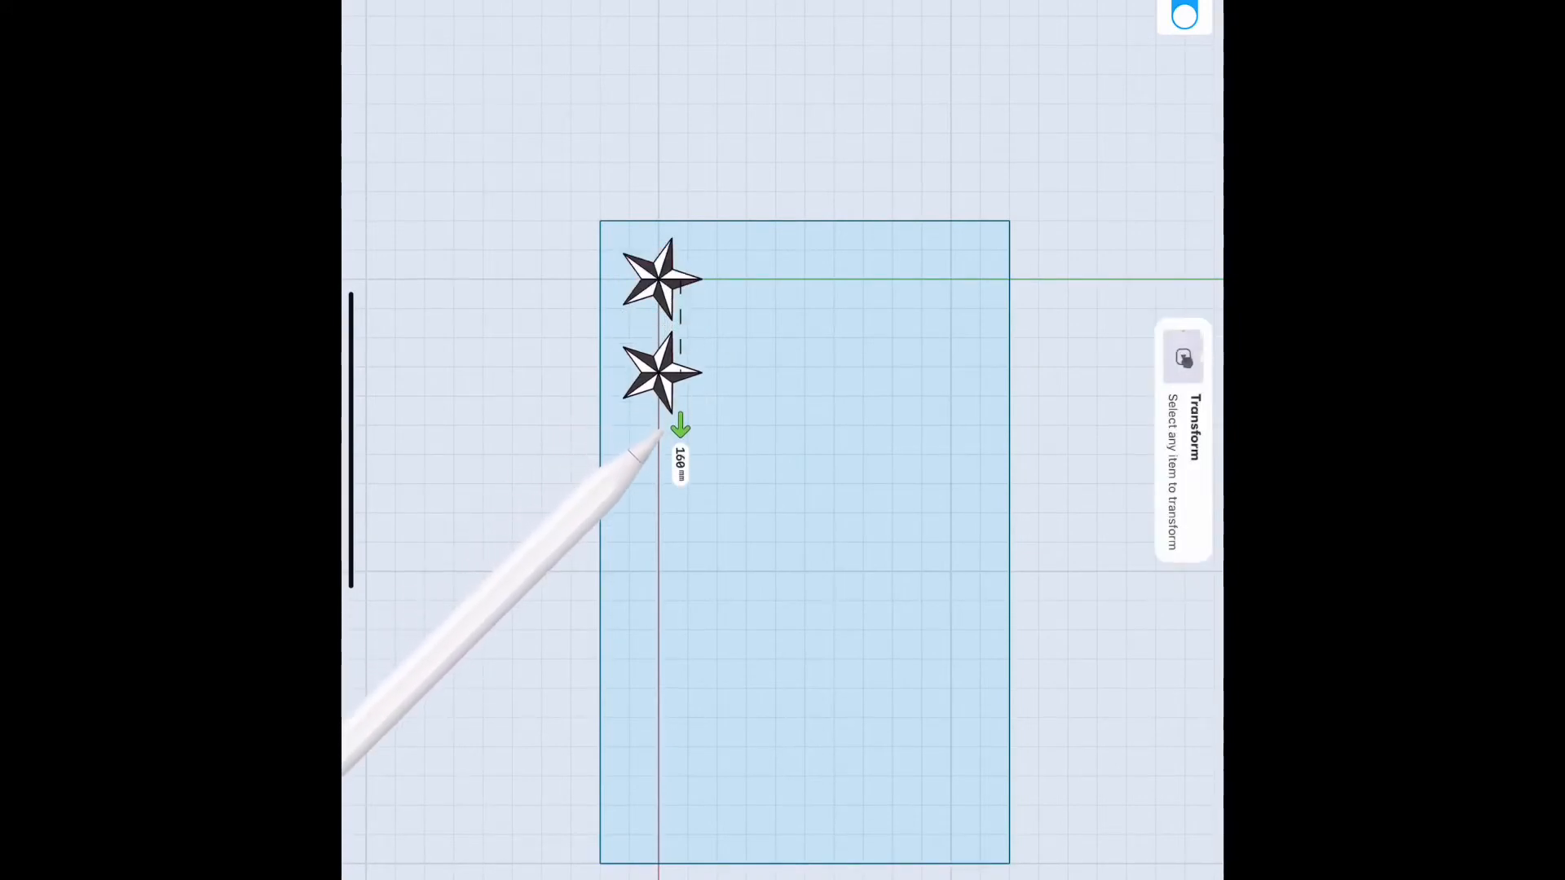
Copy the star 160 mm downward inside the rectangle
left_click_drag(658, 374, 658, 449)
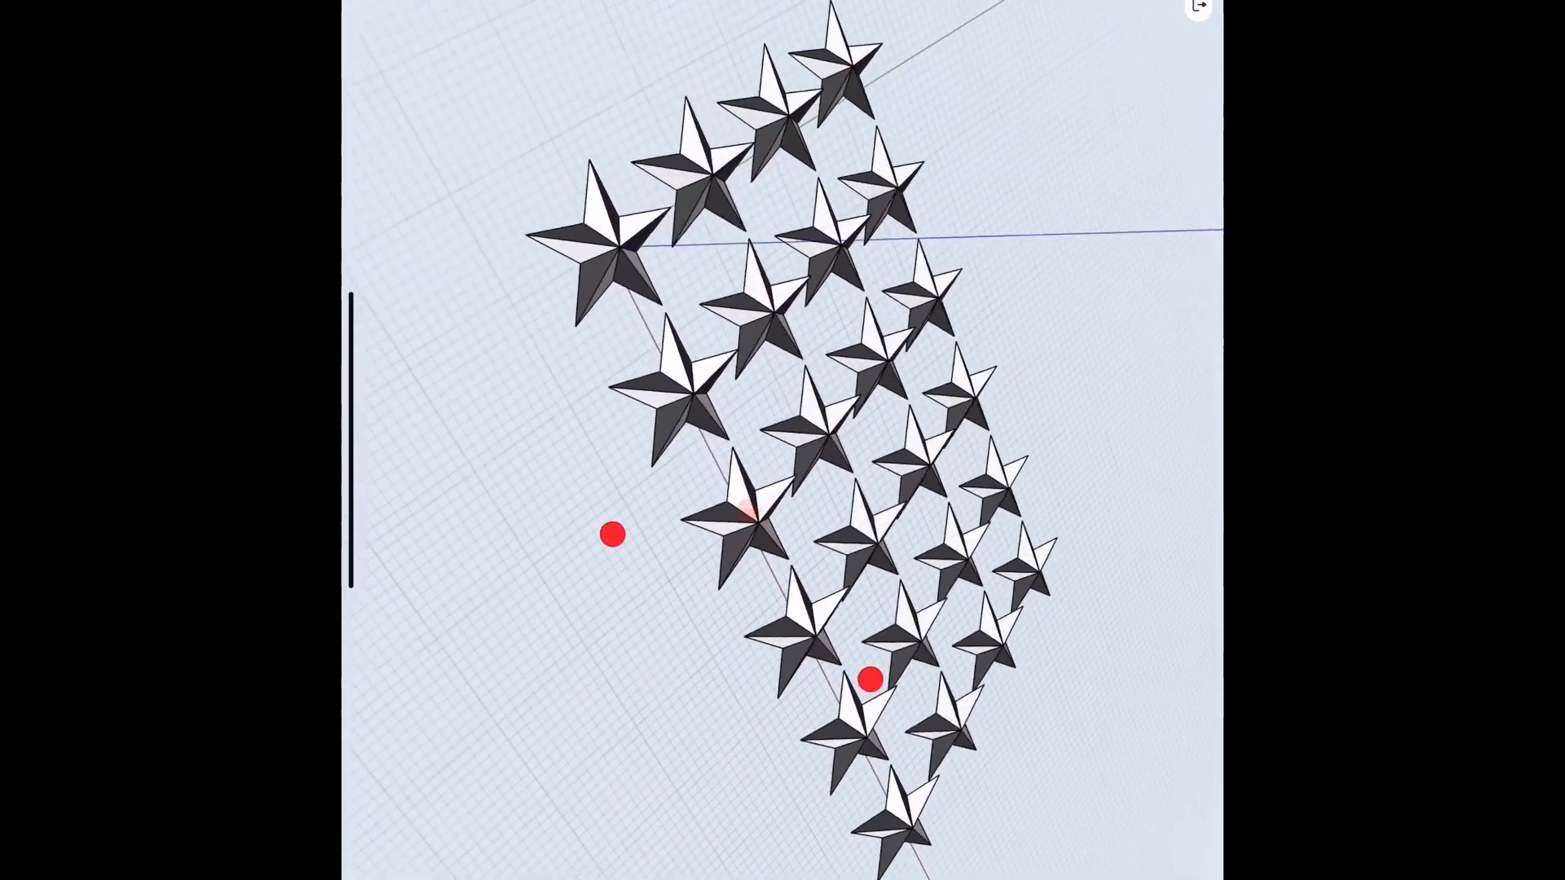
Duplicate the star into staggered rows and columns of copies
left_click(1196, 8)
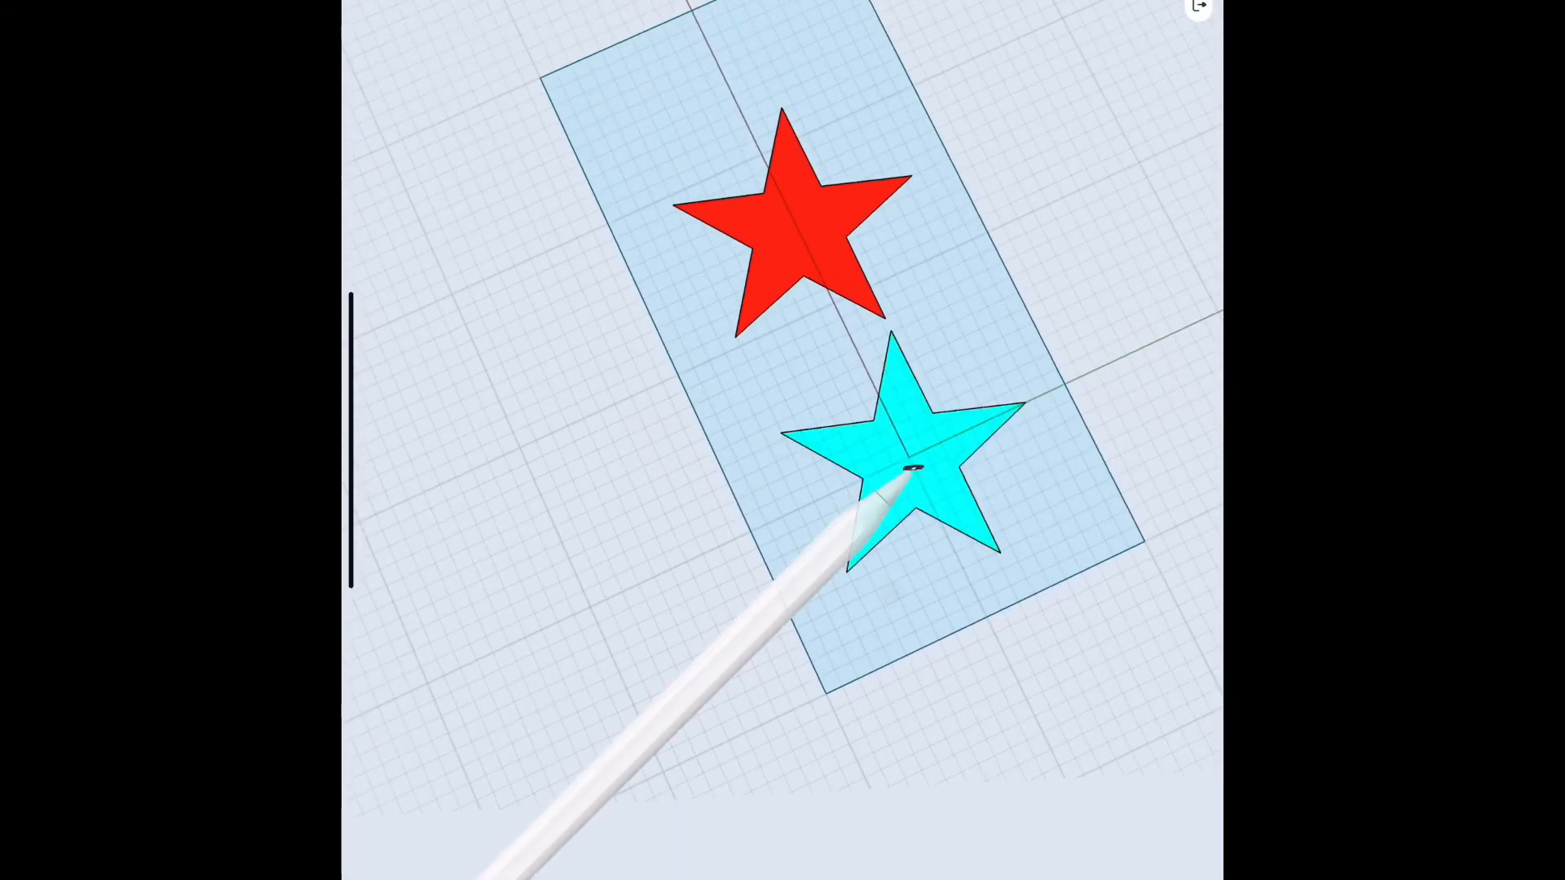
Extrude the rectangle sketch a few millimetres into a slab beneath the stars
left_click(793, 230)
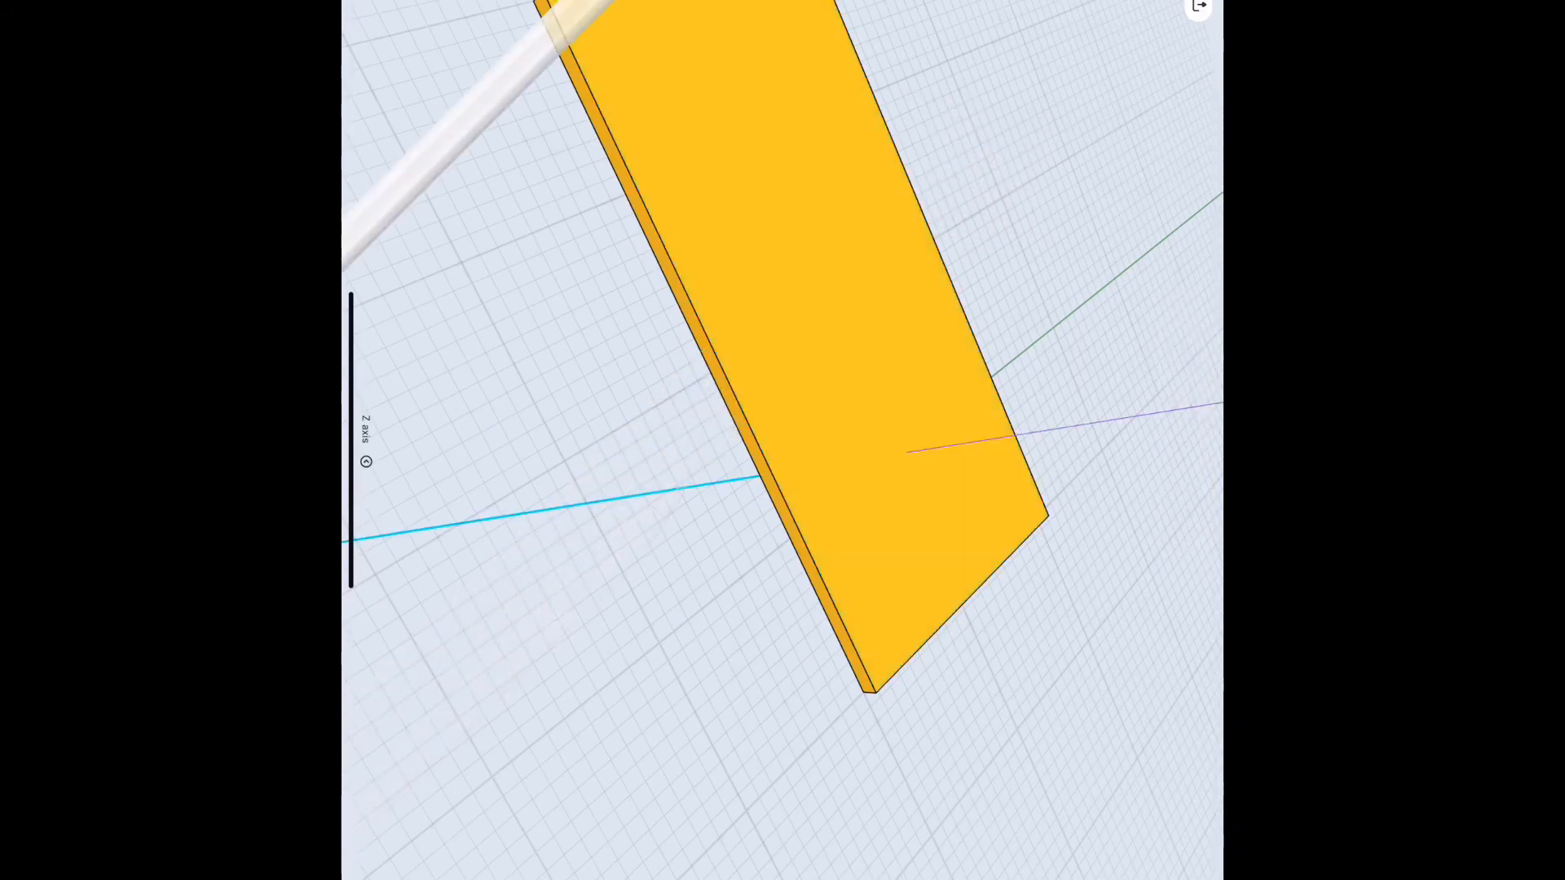
left_click(382, 295)
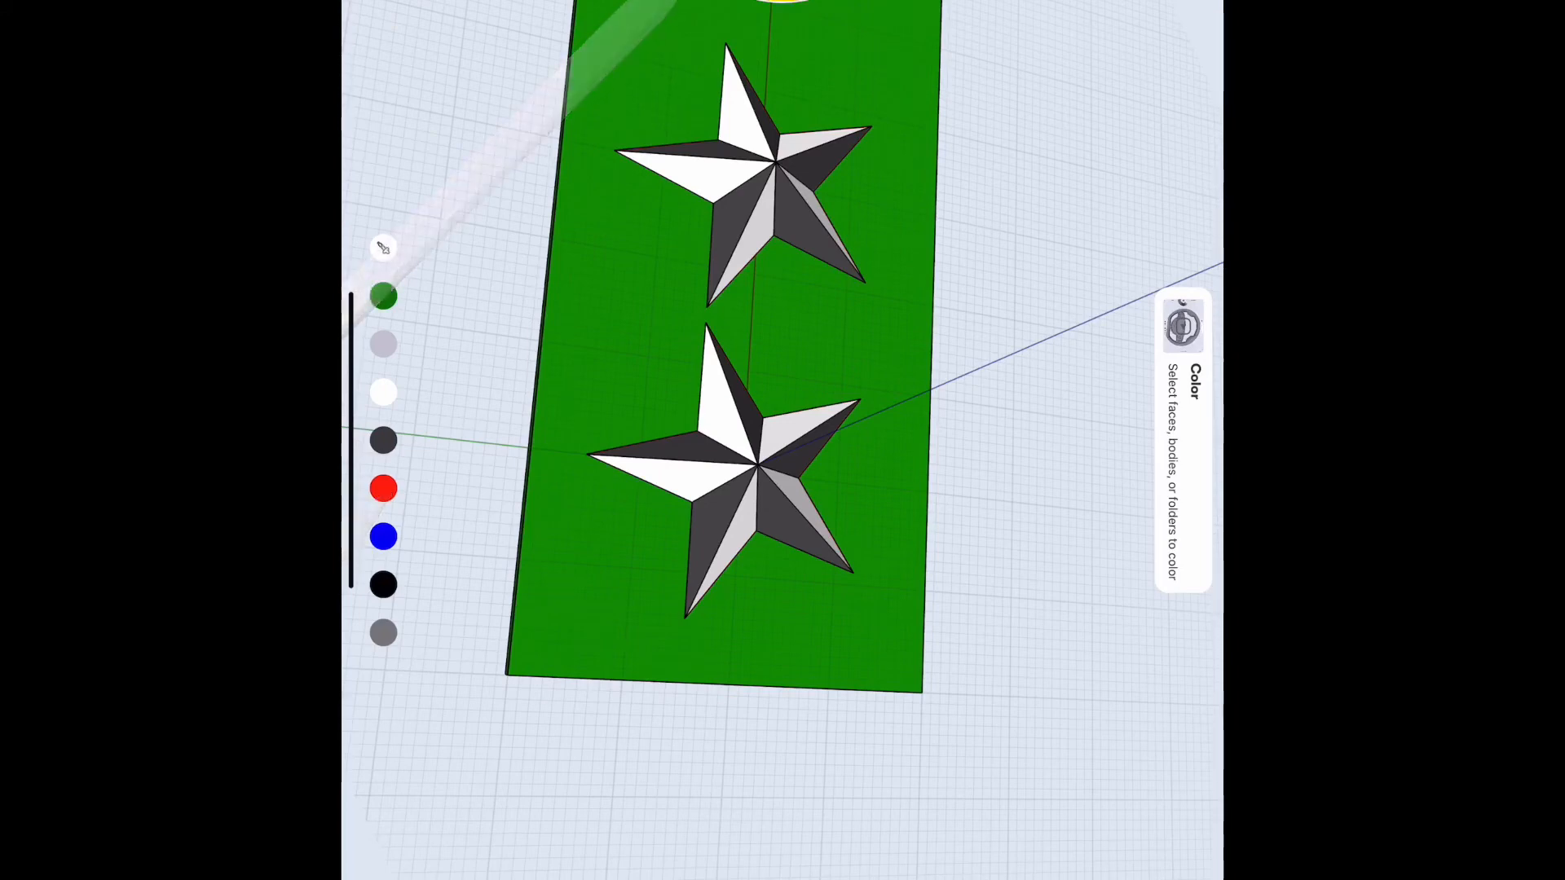
Colour the upper star gold and add a third star further down the plate
left_click(779, 179)
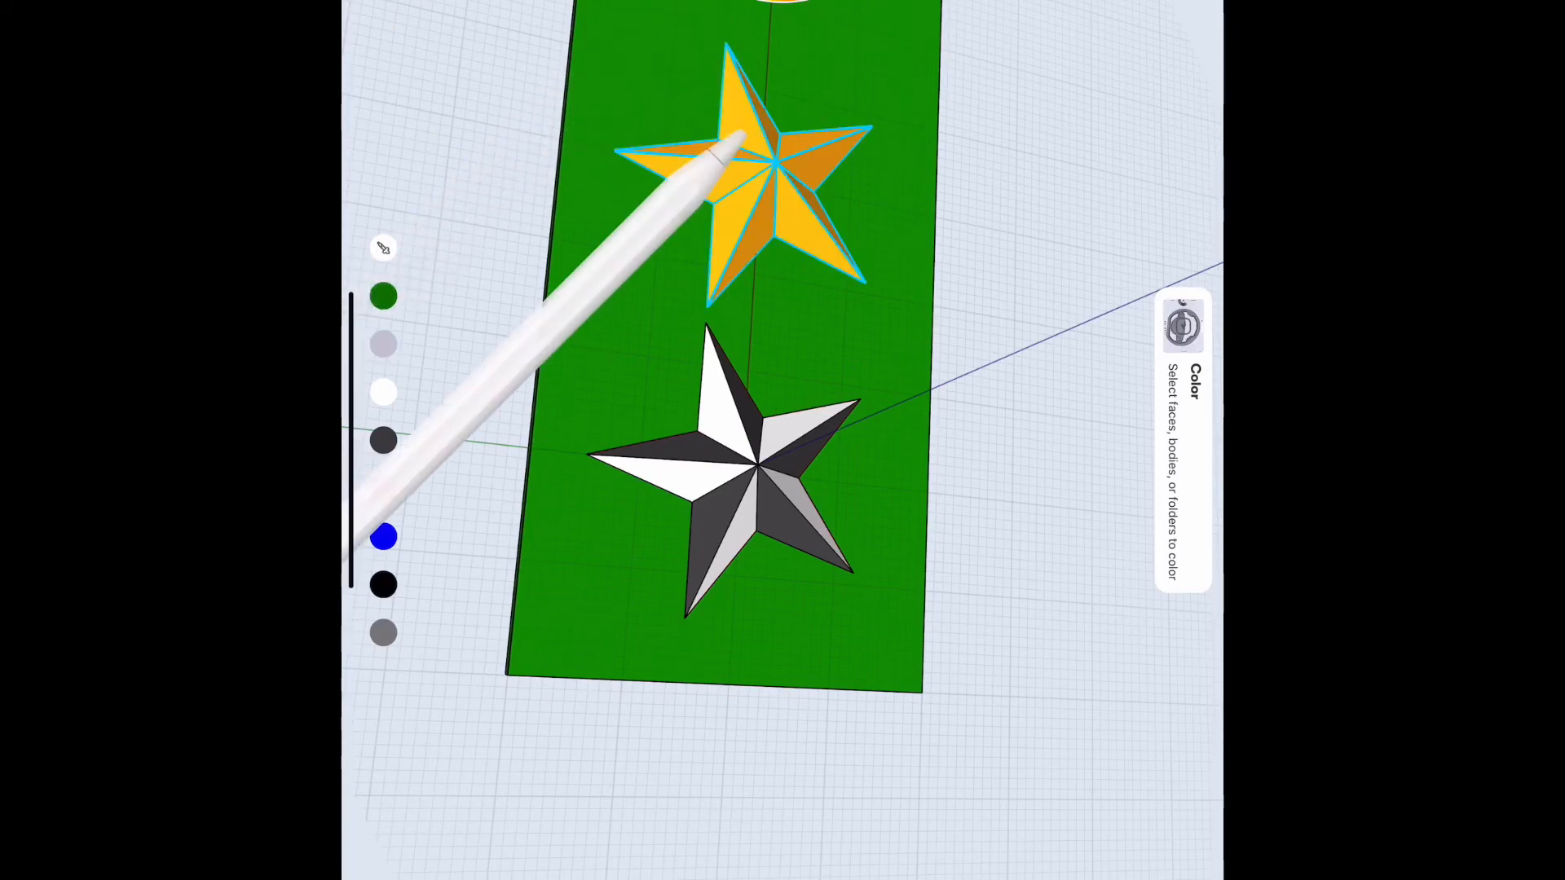
left_click(383, 295)
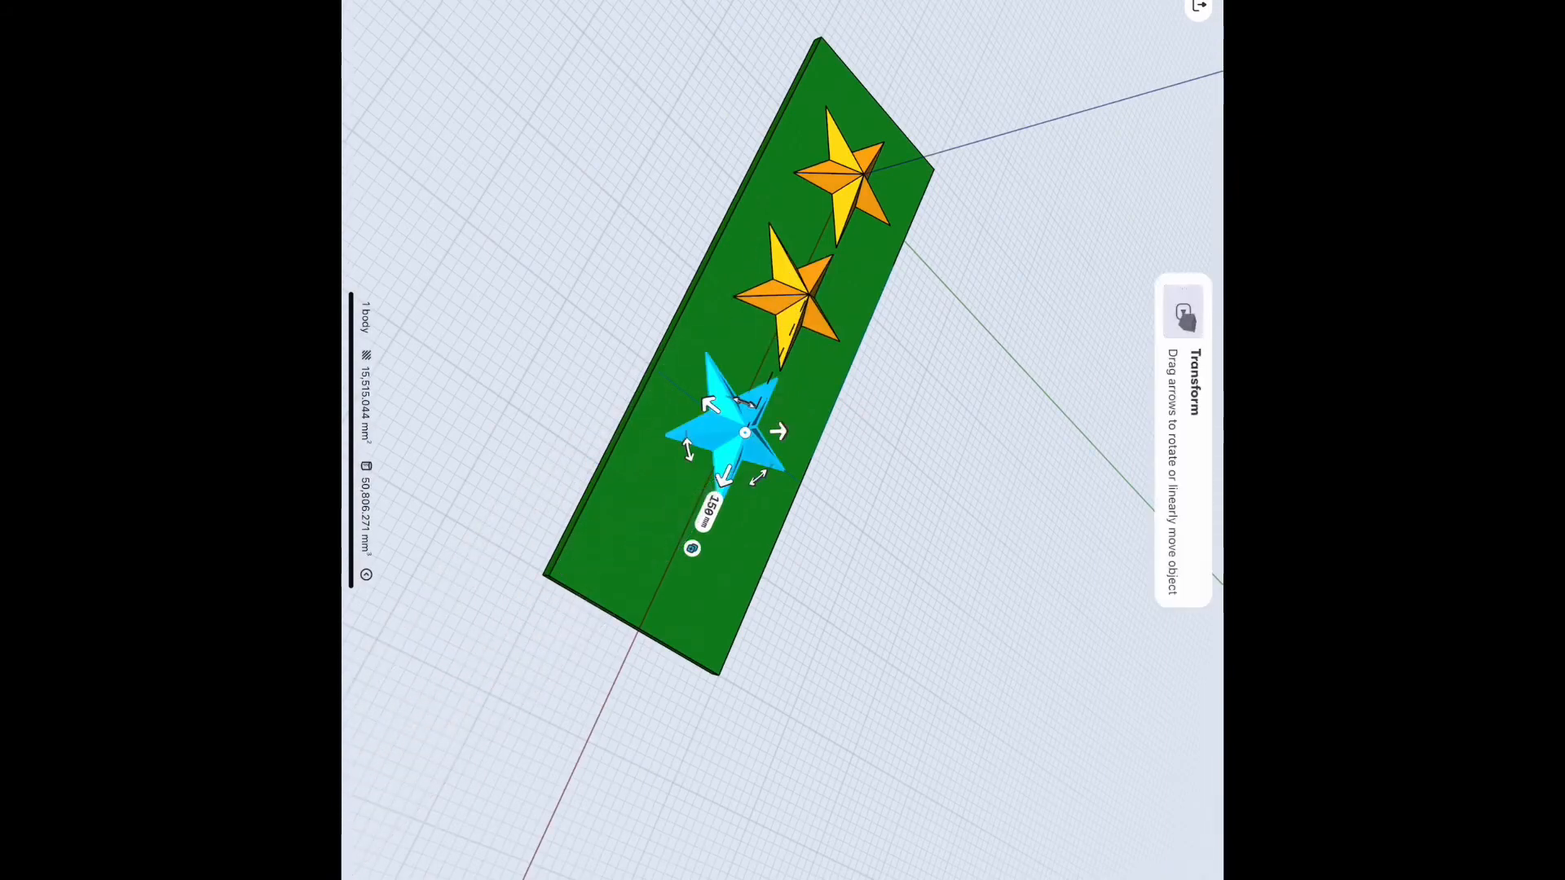
scroll("up", 3)
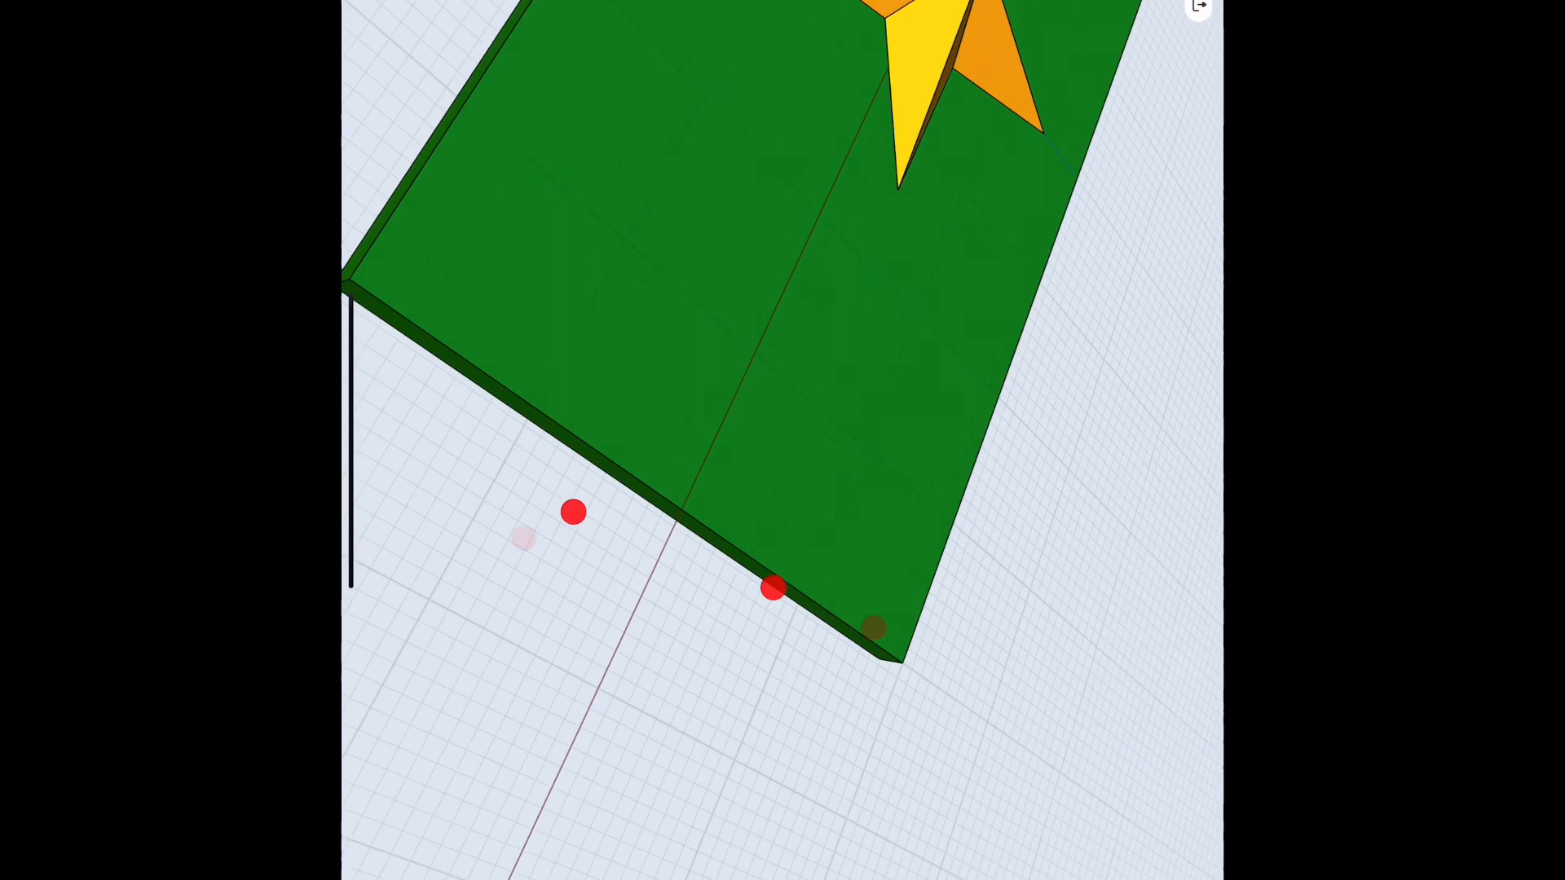